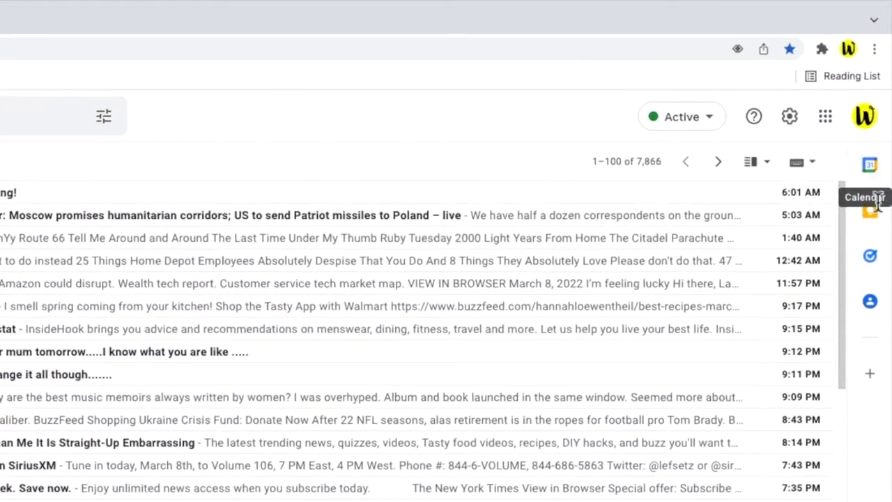
mouse_move(881, 260)
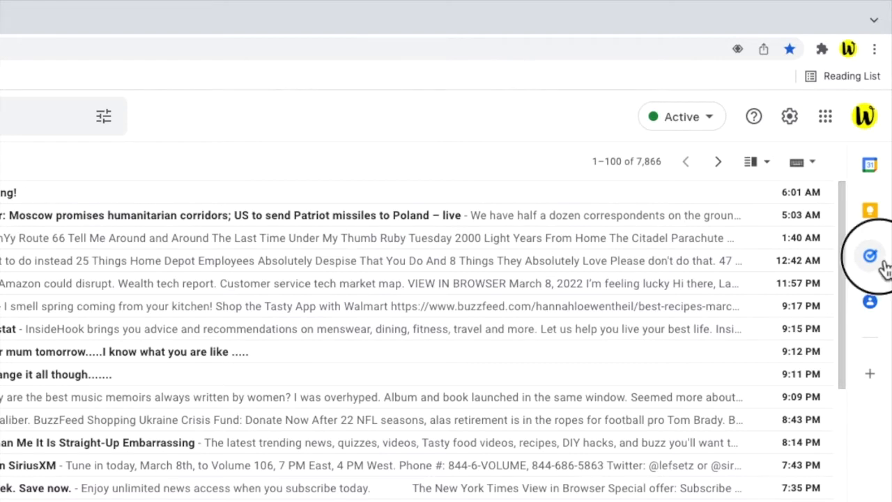
Show the Google Tasks panel with My Tasks beside the inbox.
click(869, 254)
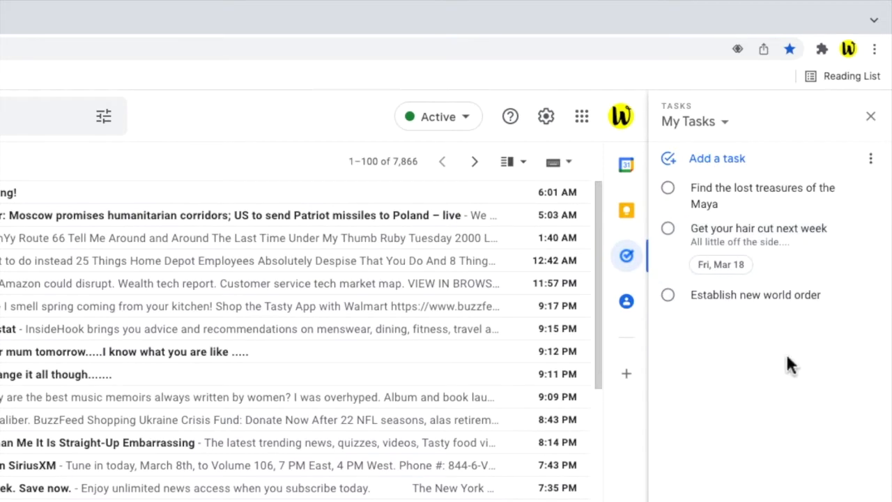
mouse_move(767, 370)
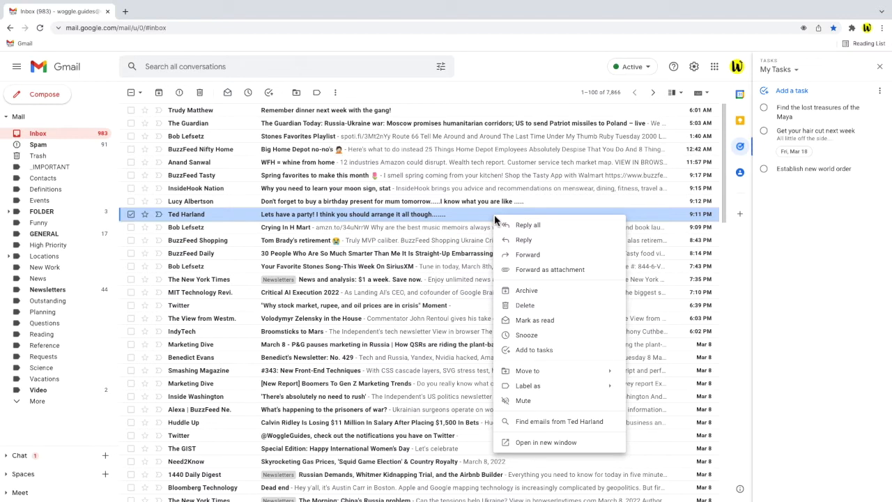
mouse_move(504, 321)
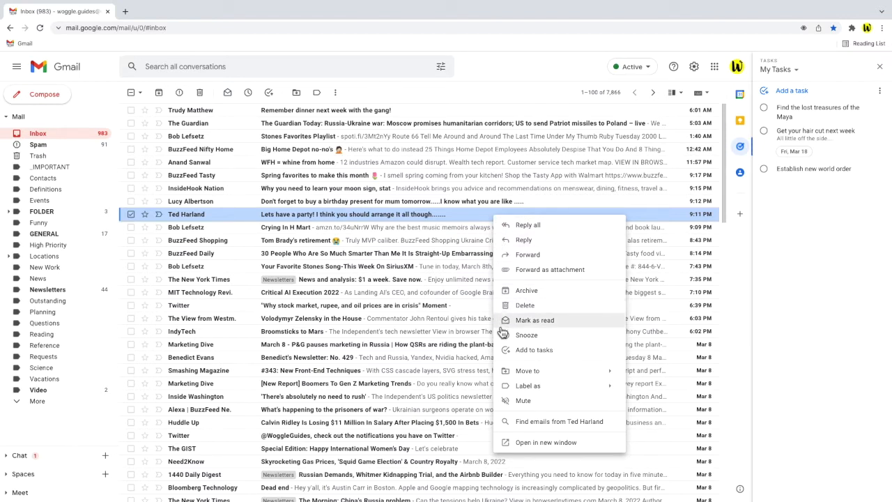
mouse_move(504, 350)
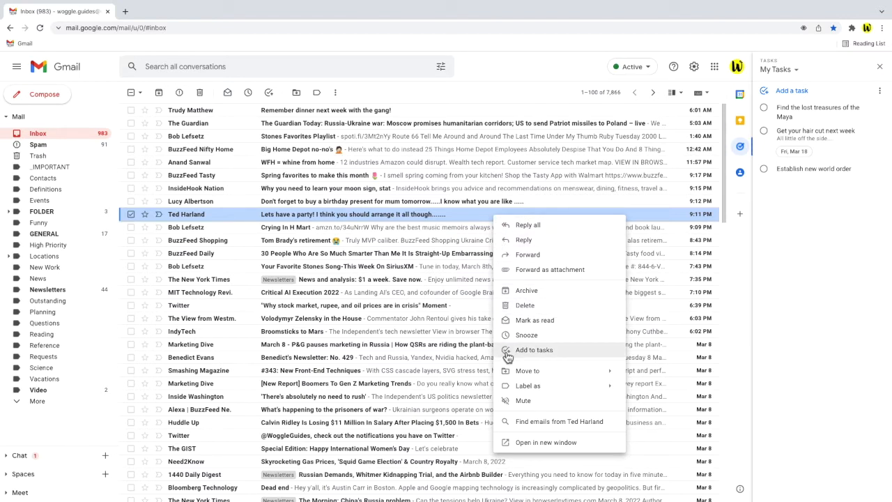
Create a My Tasks task from the 'Lets have a party!' email.
click(533, 350)
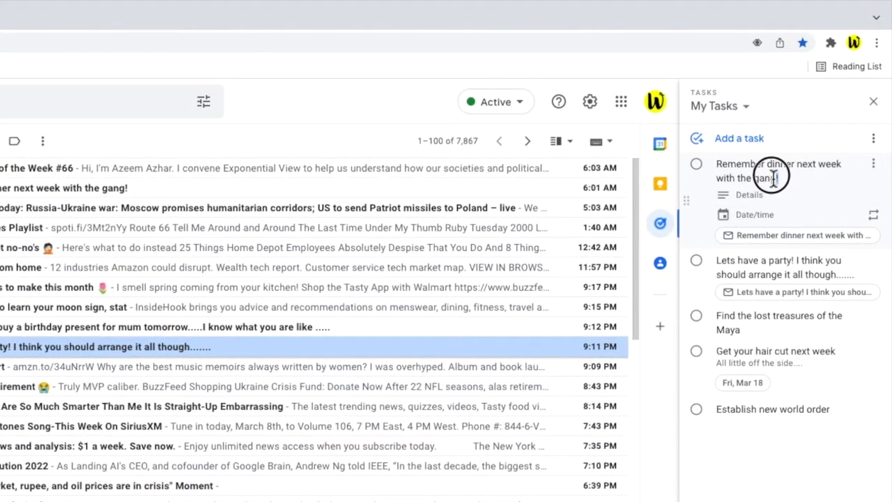
Retitle the dinner task 'Dinner invitation' with details 'Pizza!!!!!!'.
double_click(768, 170)
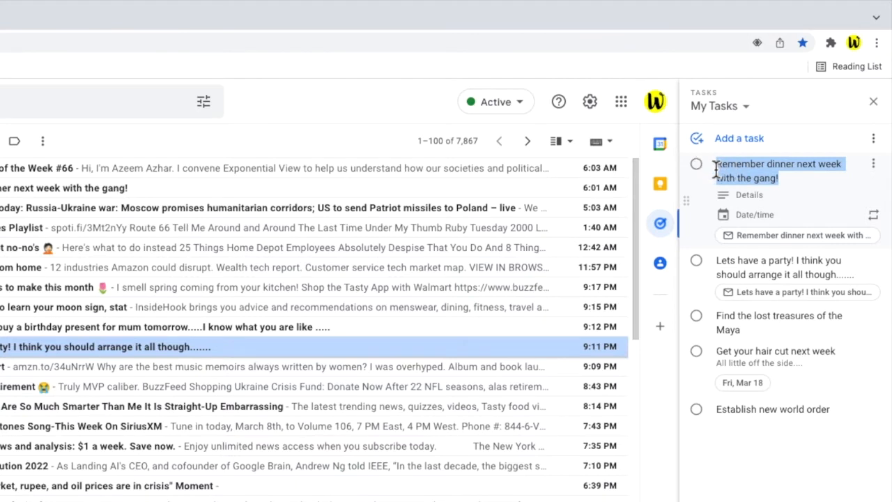
text(Dinner inv)
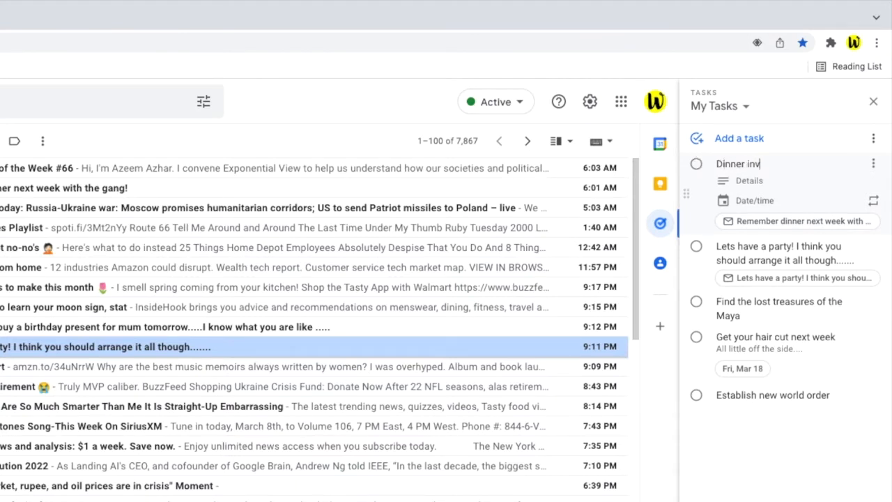
text(itation)
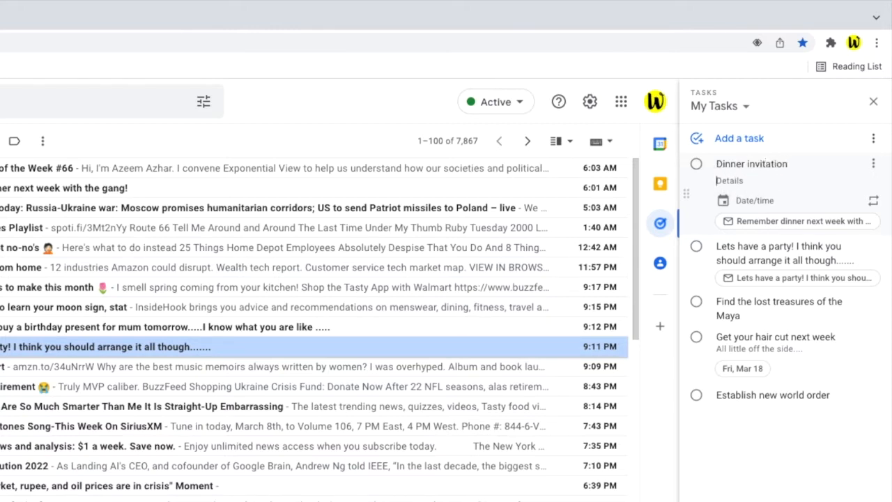
text(Pizza)
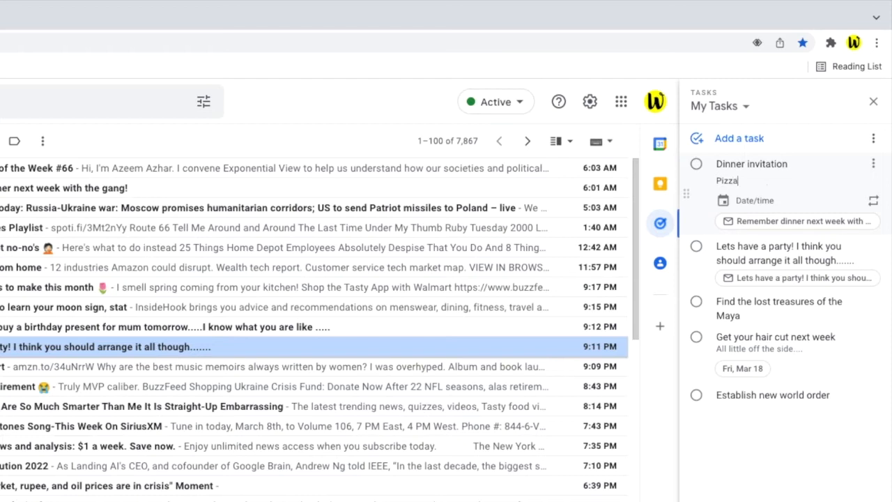
text(!!!!!!)
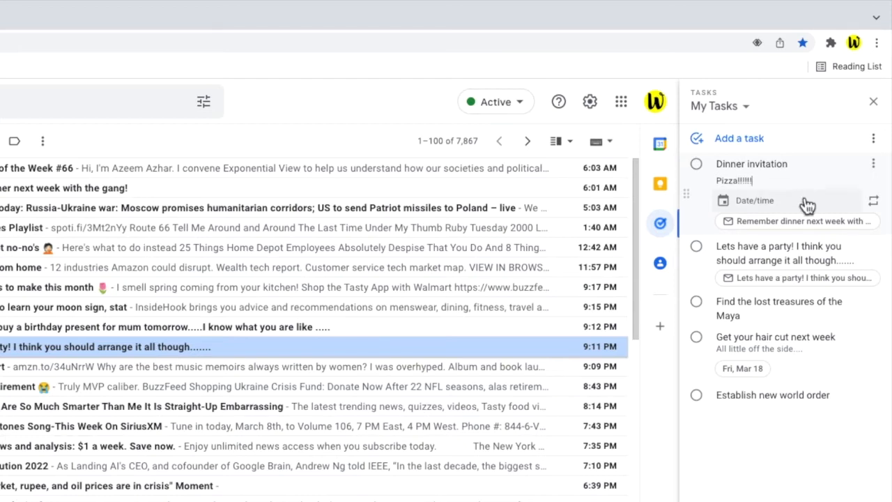
Schedule the task for Tue, Mar 15, 12:30 PM repeating every 1 day, then view the linked dinner email.
click(754, 200)
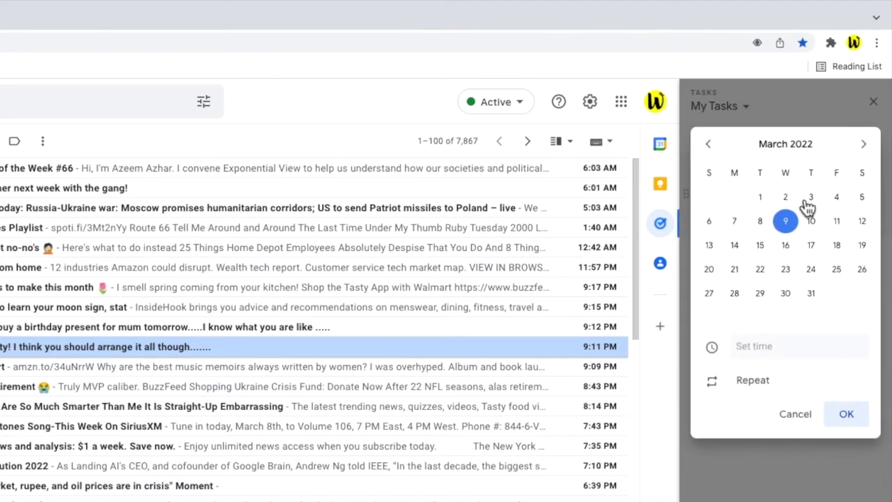
click(760, 245)
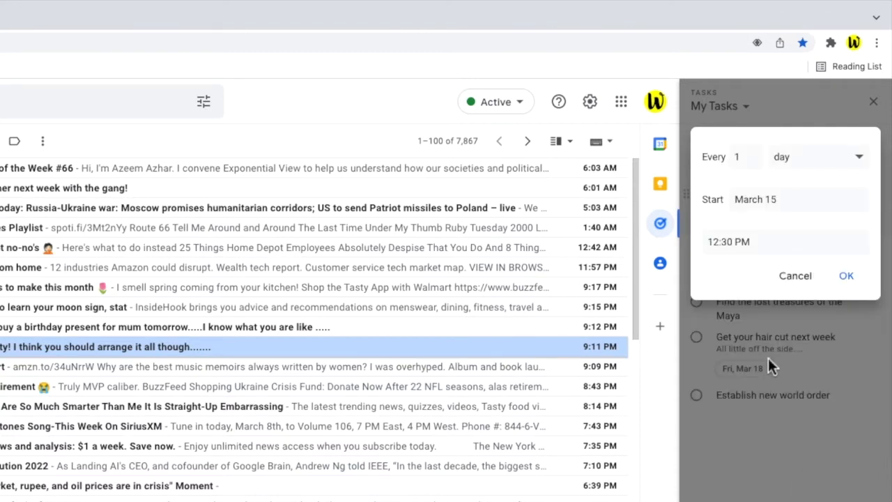
click(817, 156)
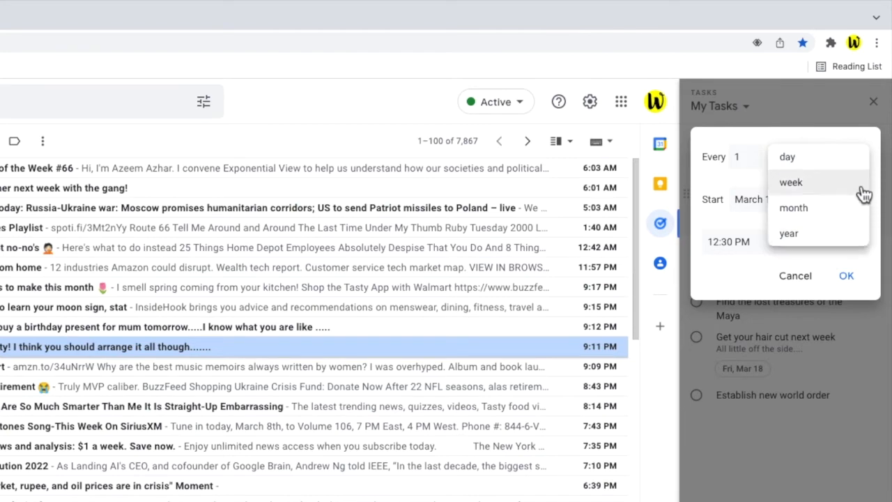
click(846, 276)
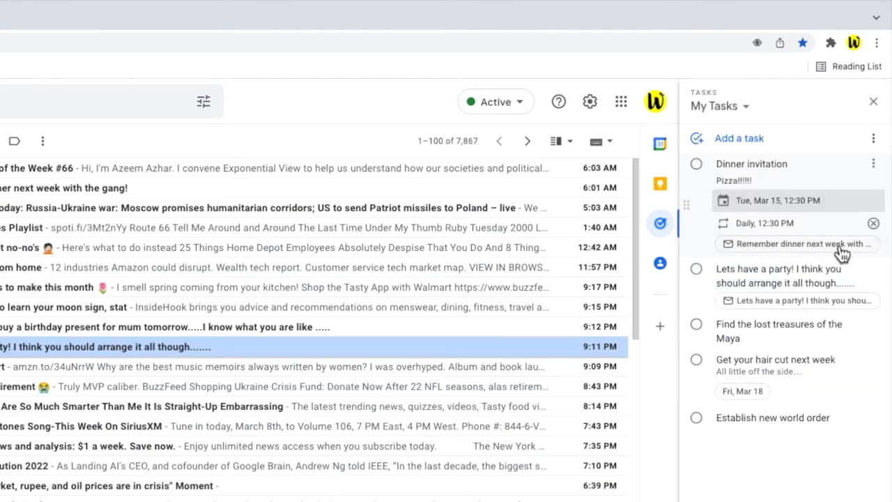
click(798, 244)
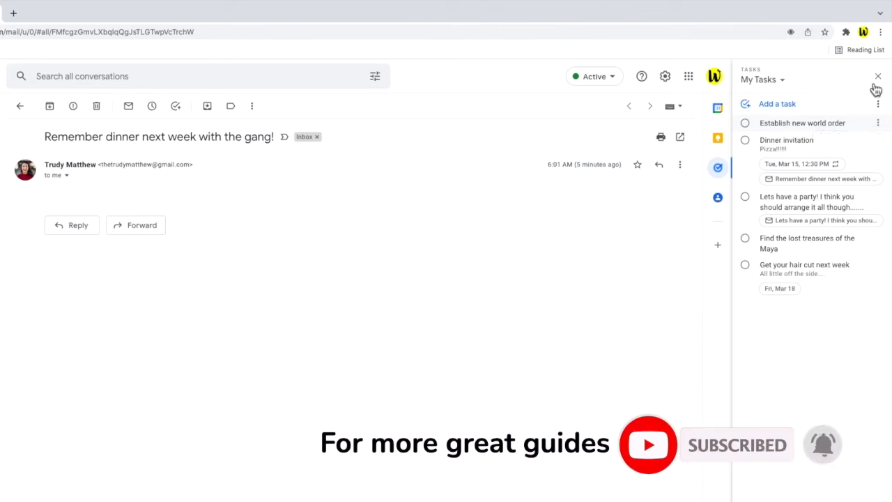
Close the Tasks panel, leaving the dinner email full-width.
click(873, 76)
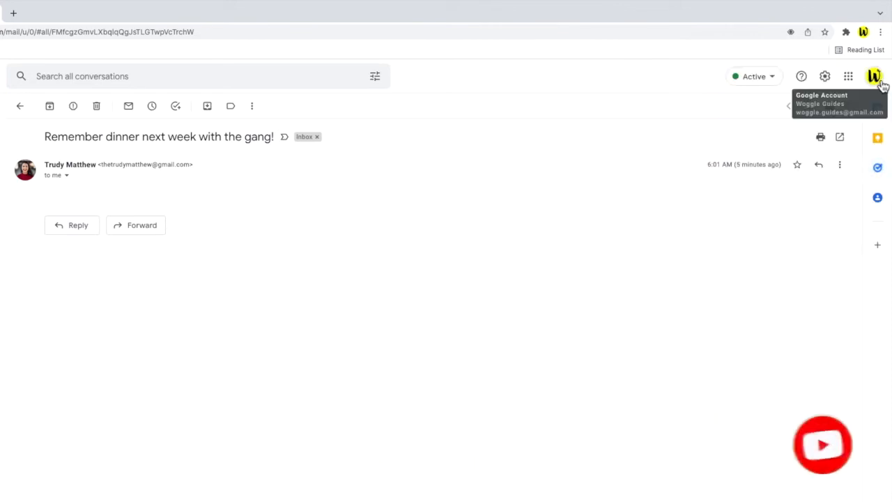